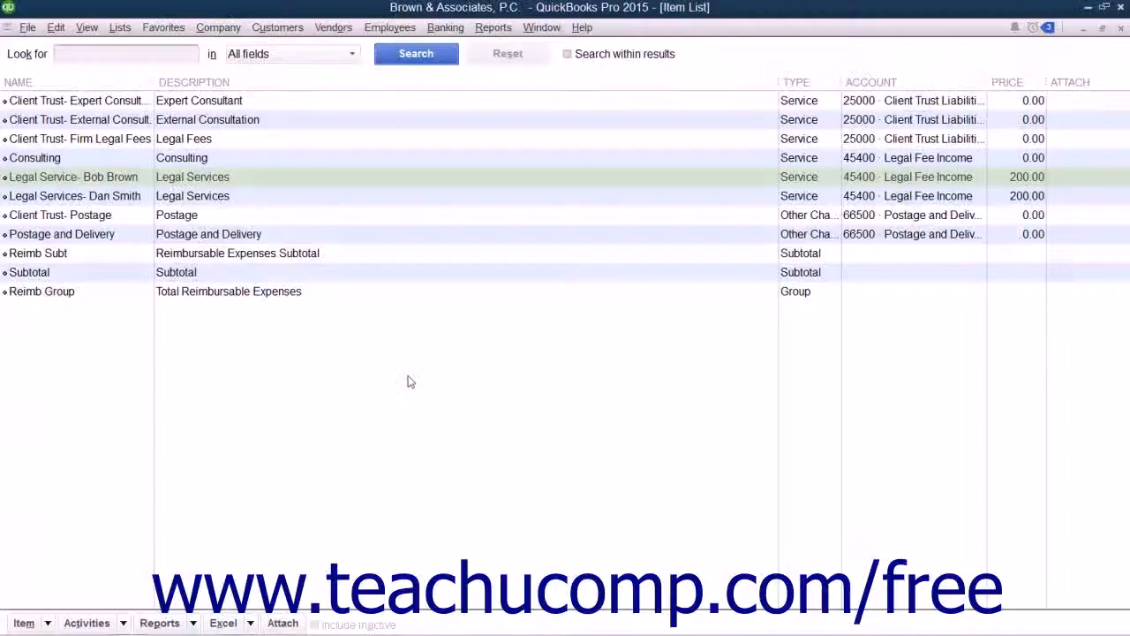
pyautogui.click(73, 177)
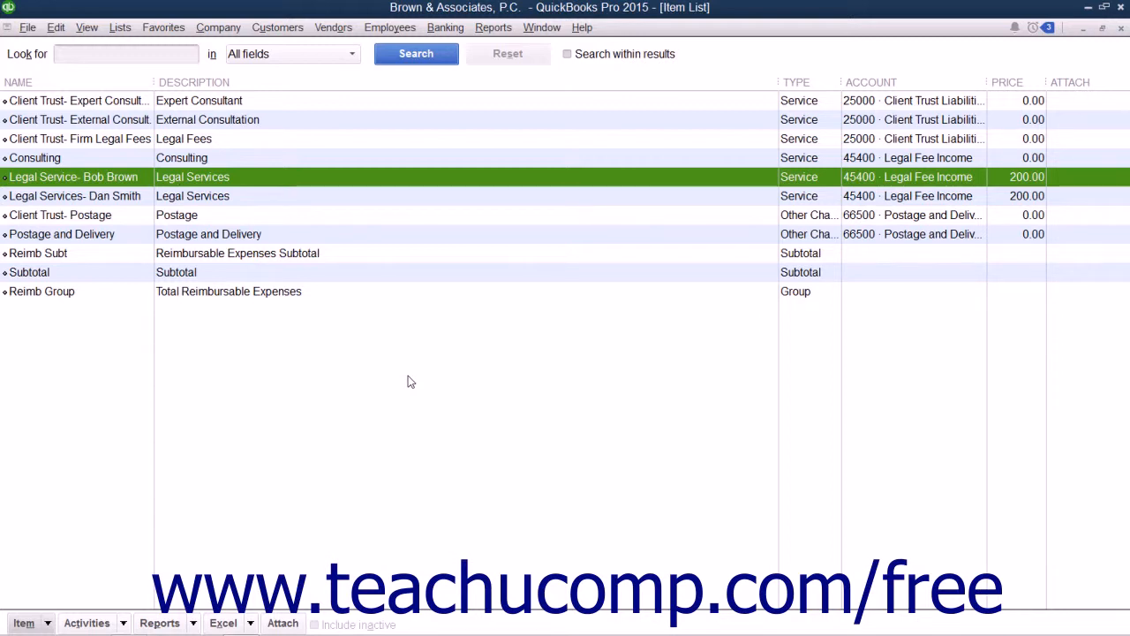
pyautogui.moveTo(309, 204)
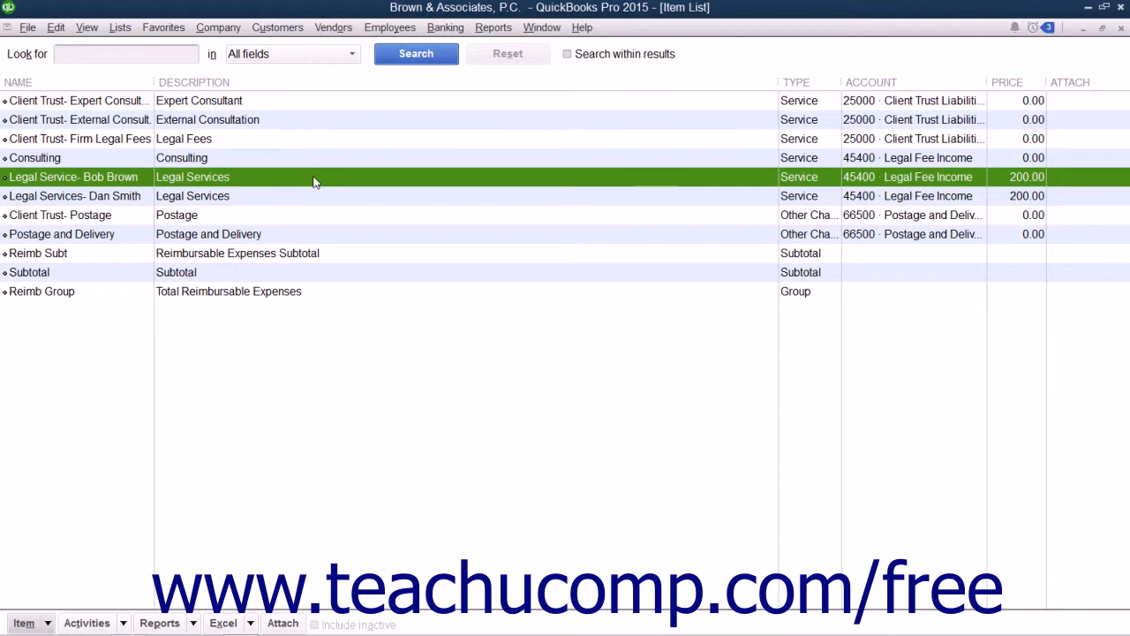
pyautogui.rightClick(314, 176)
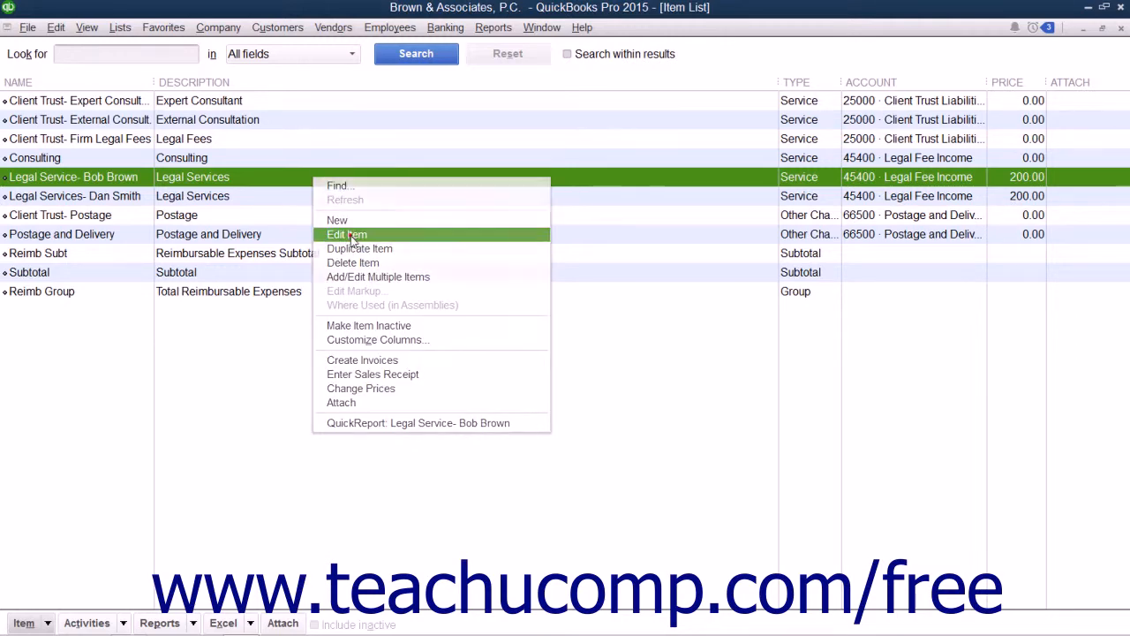
pyautogui.click(347, 234)
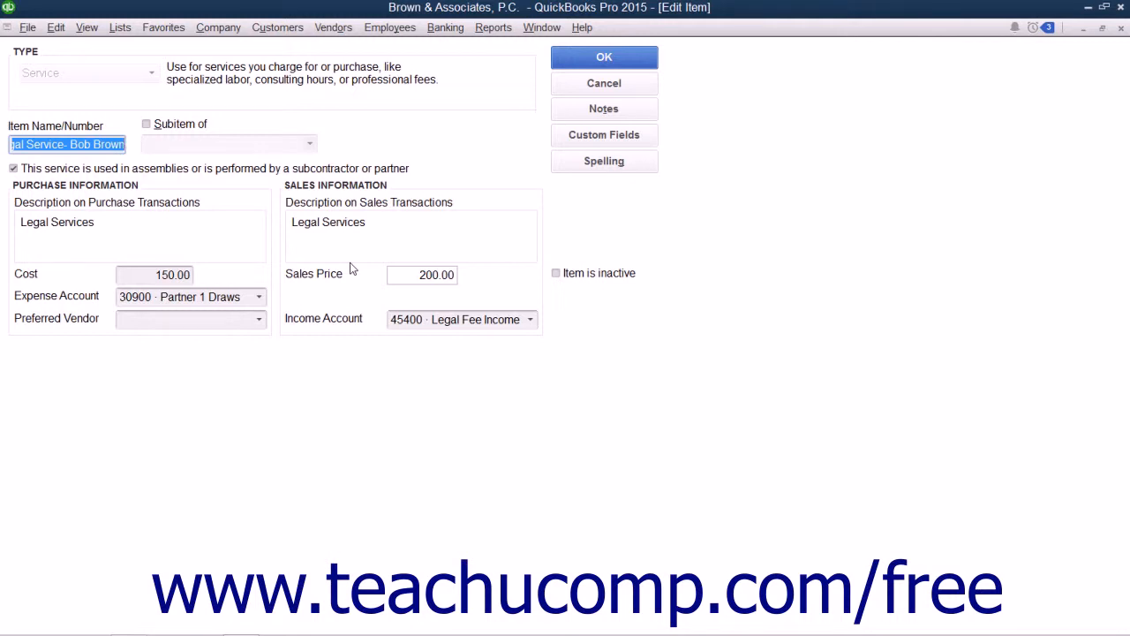
pyautogui.moveTo(514, 337)
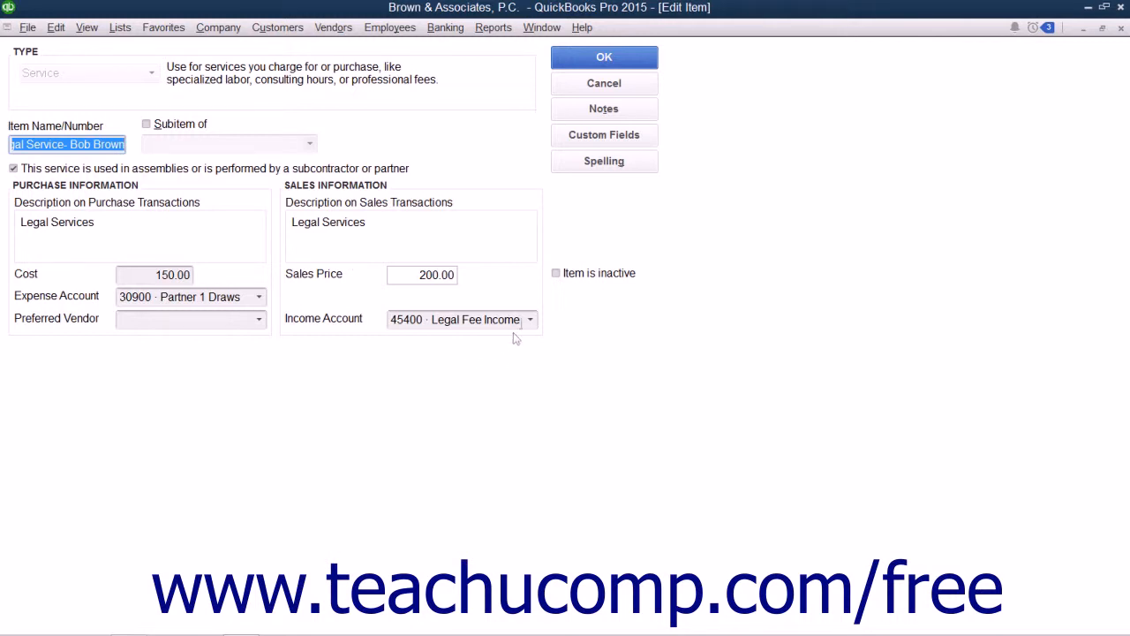
pyautogui.click(530, 320)
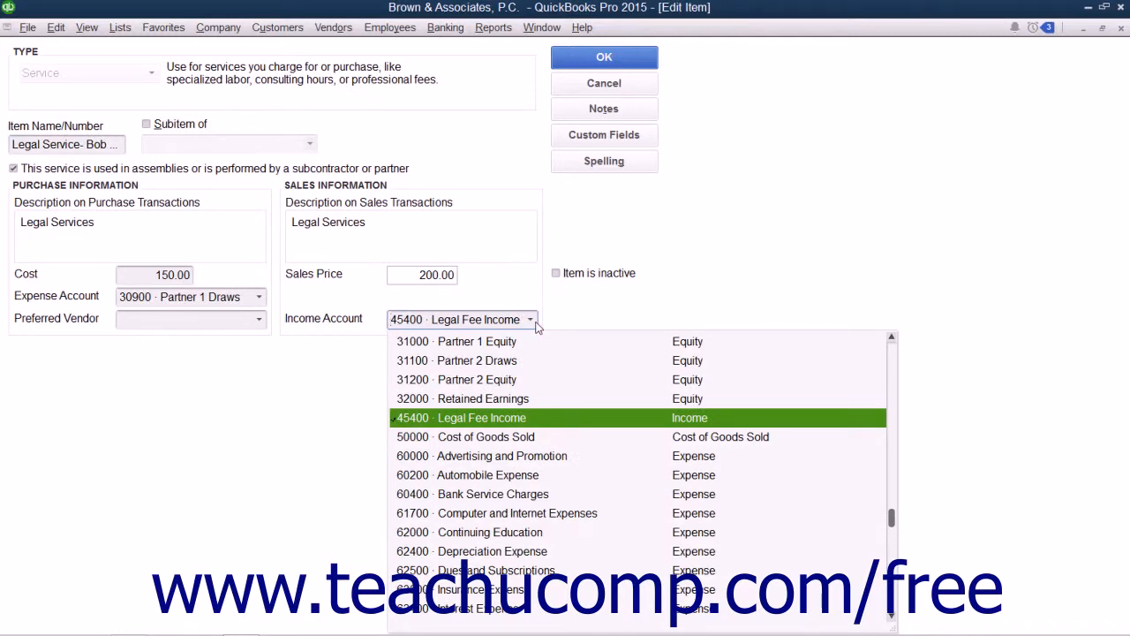
pyautogui.moveTo(749, 311)
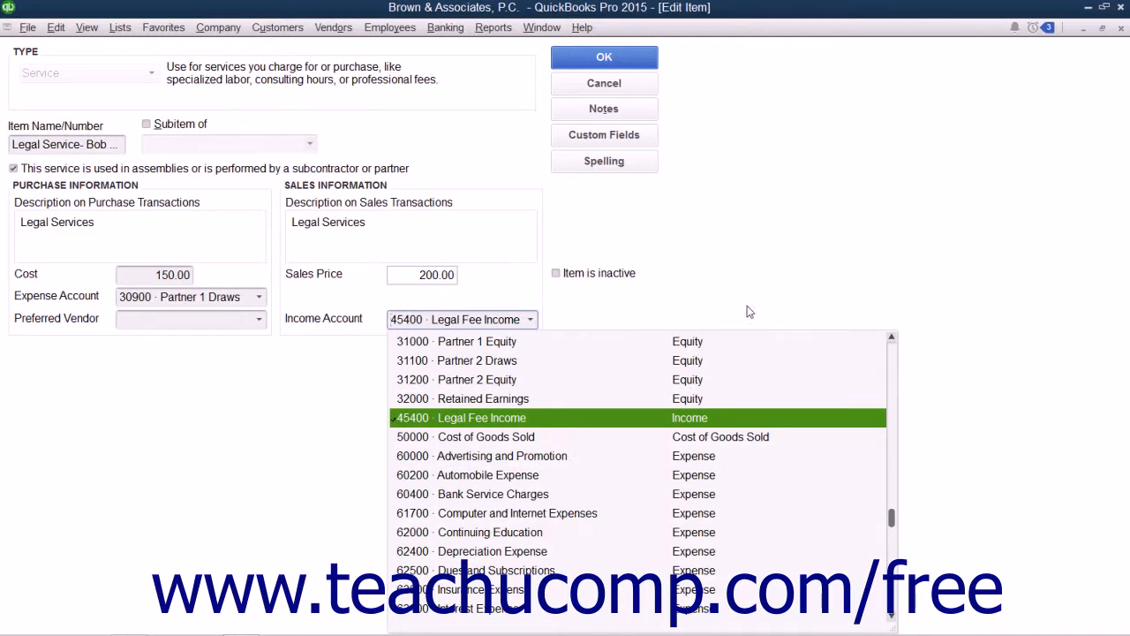
pyautogui.click(481, 418)
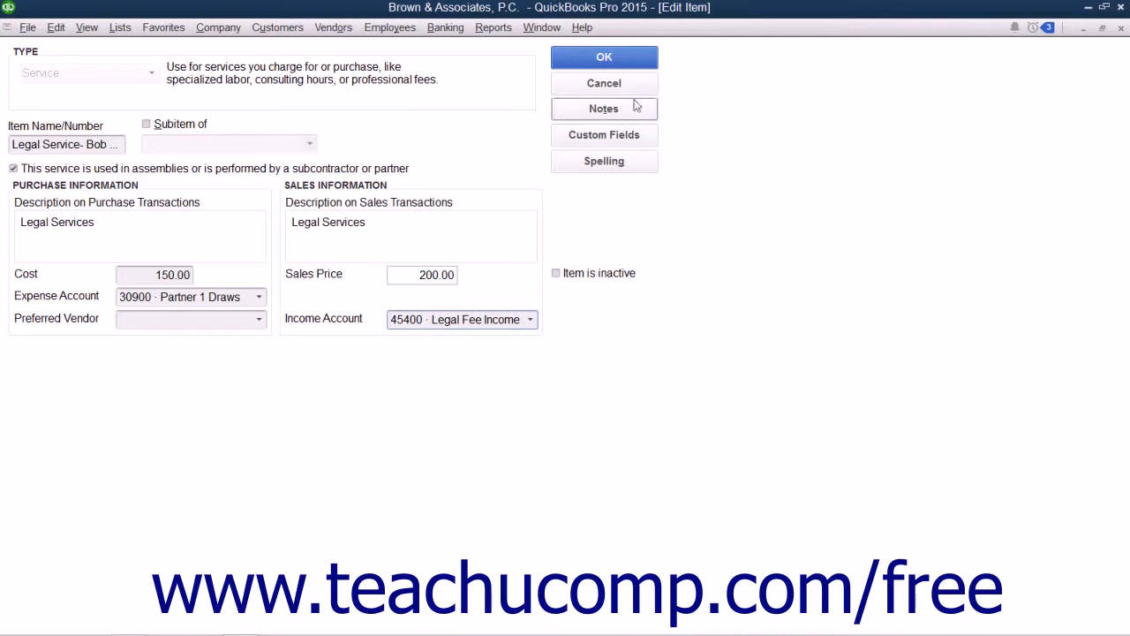
pyautogui.click(603, 56)
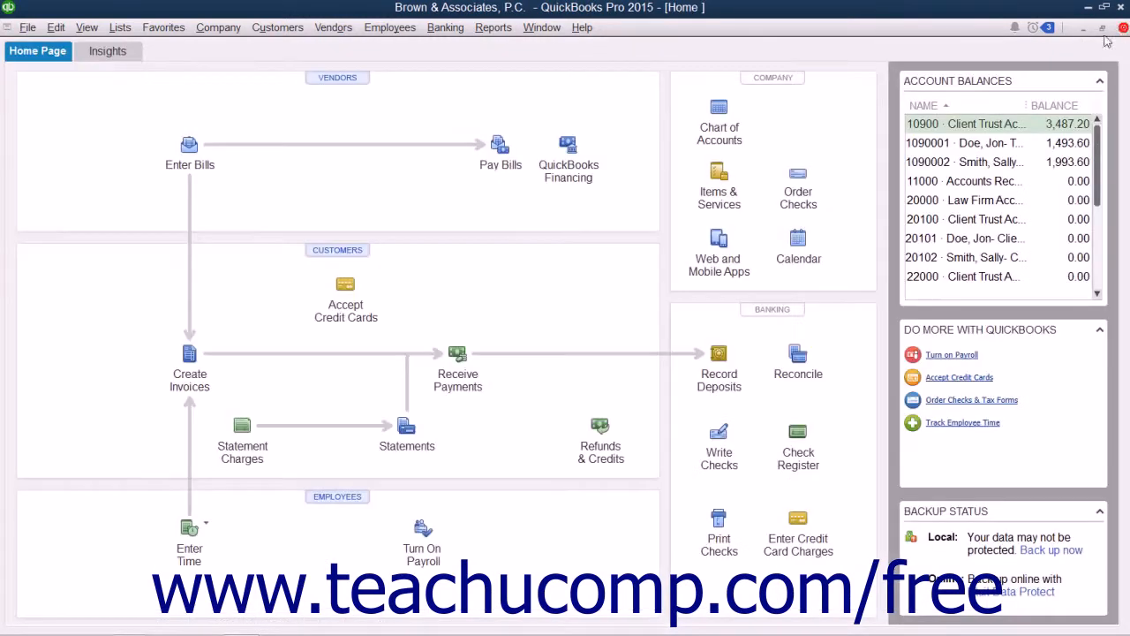
pyautogui.moveTo(484, 115)
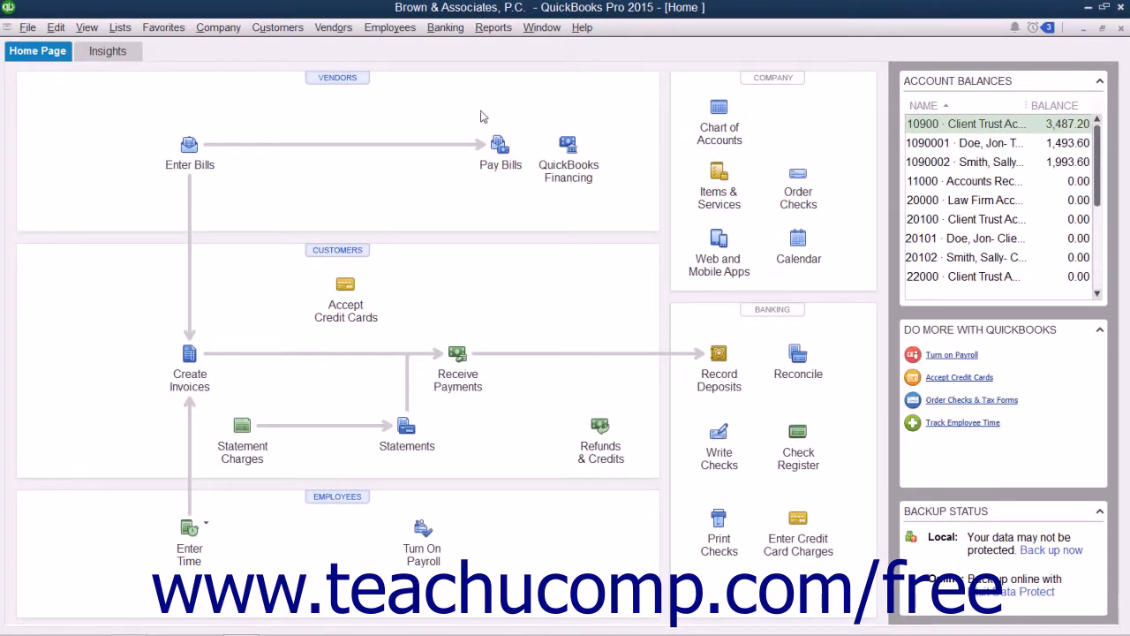
pyautogui.moveTo(445, 62)
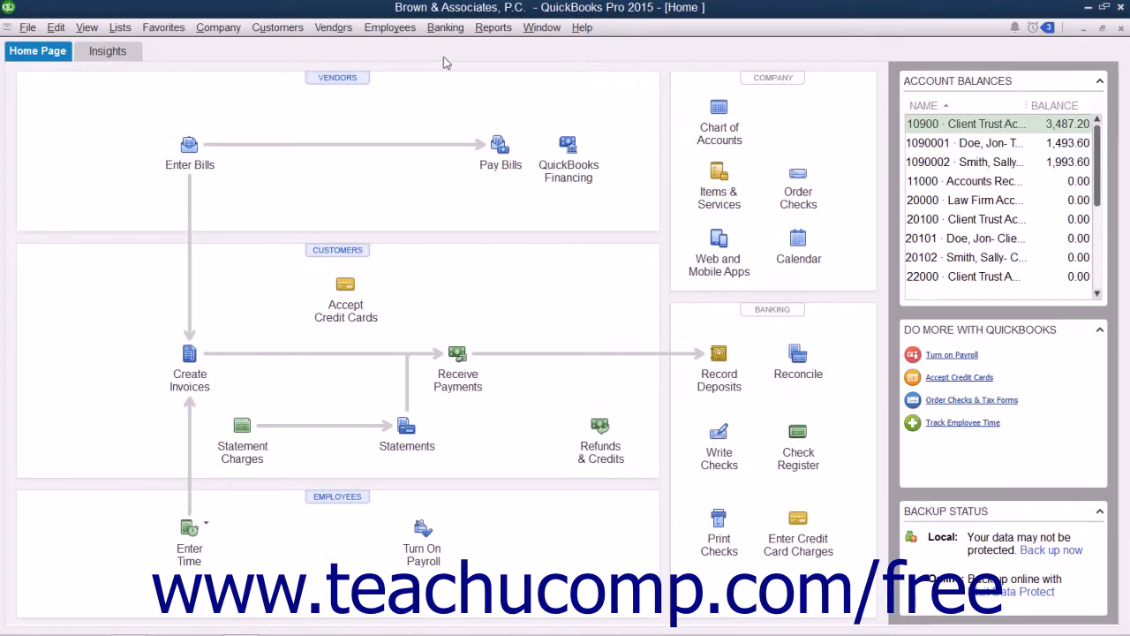
pyautogui.click(389, 26)
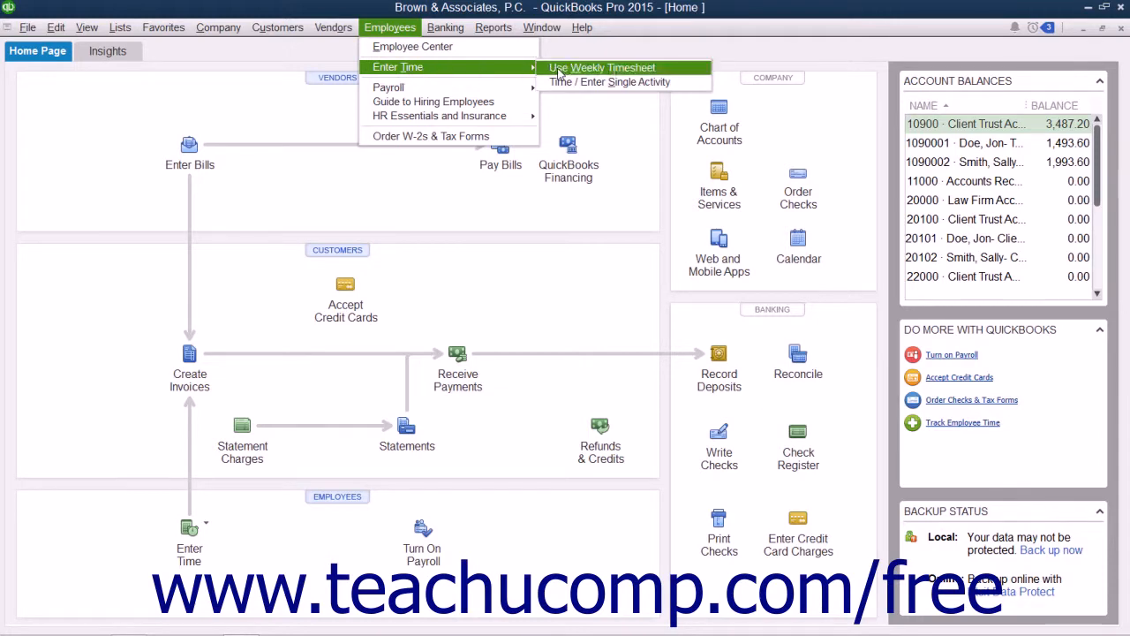
pyautogui.click(597, 67)
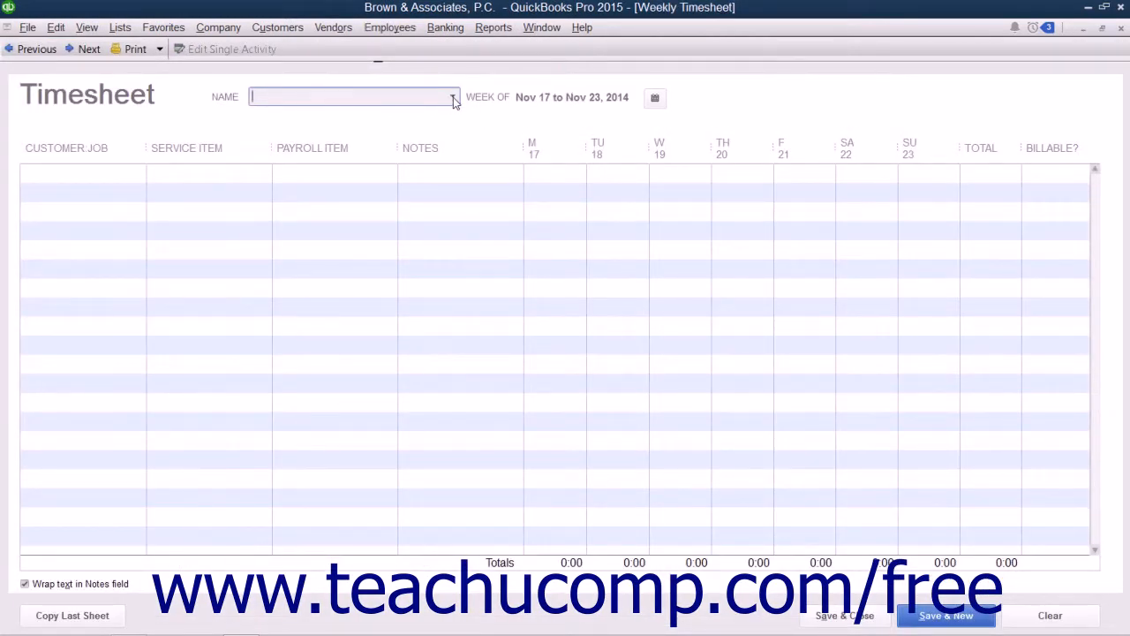
pyautogui.click(452, 98)
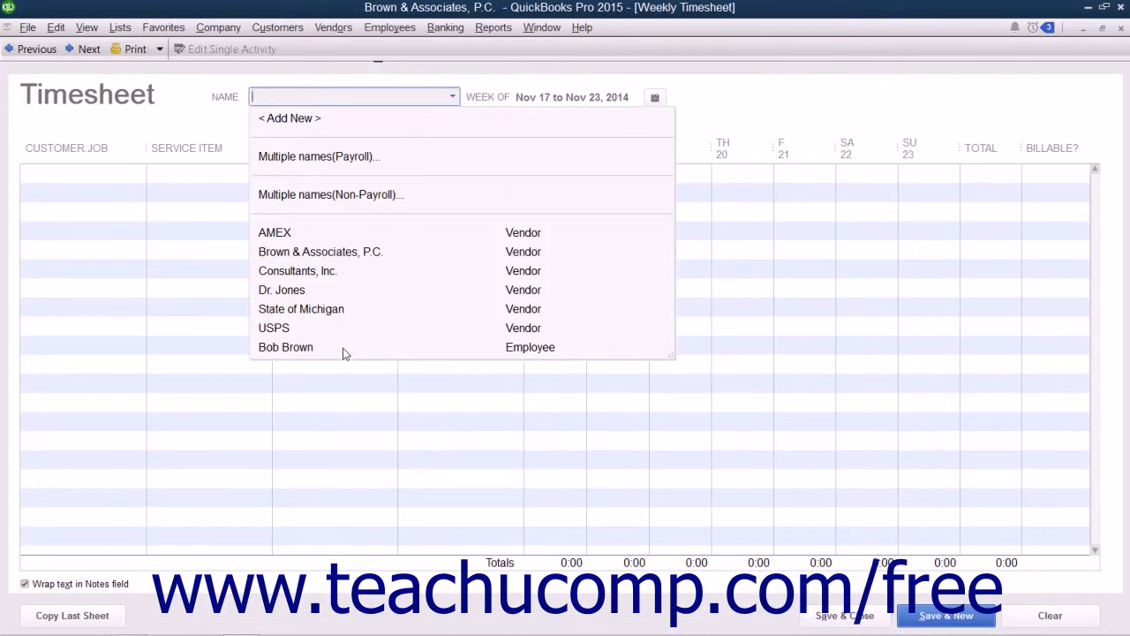
pyautogui.click(286, 347)
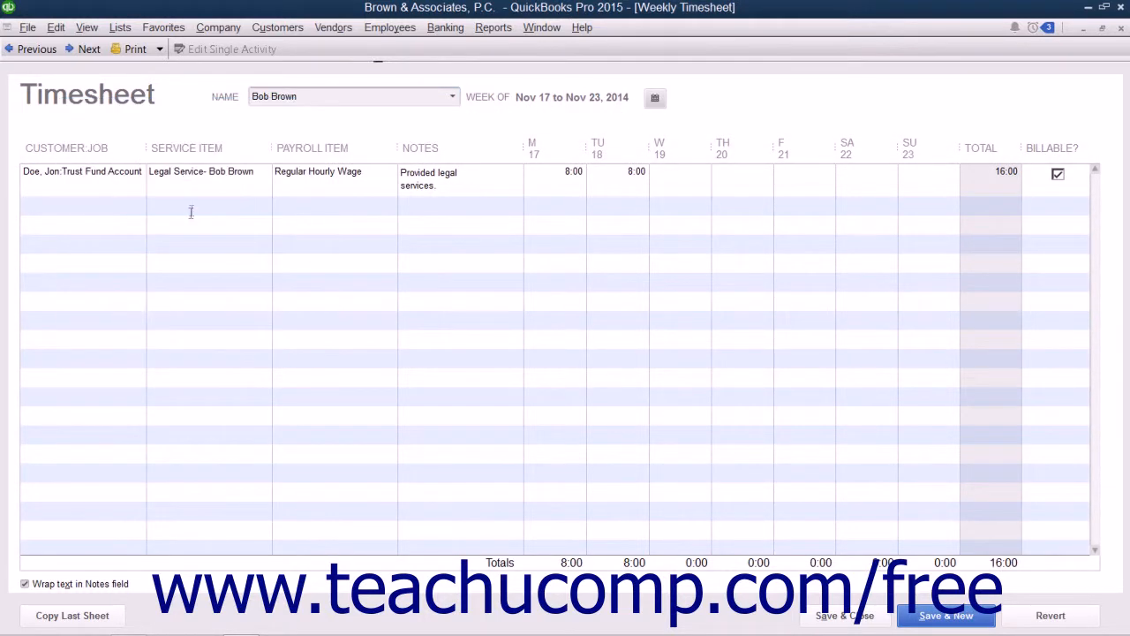
pyautogui.click(82, 171)
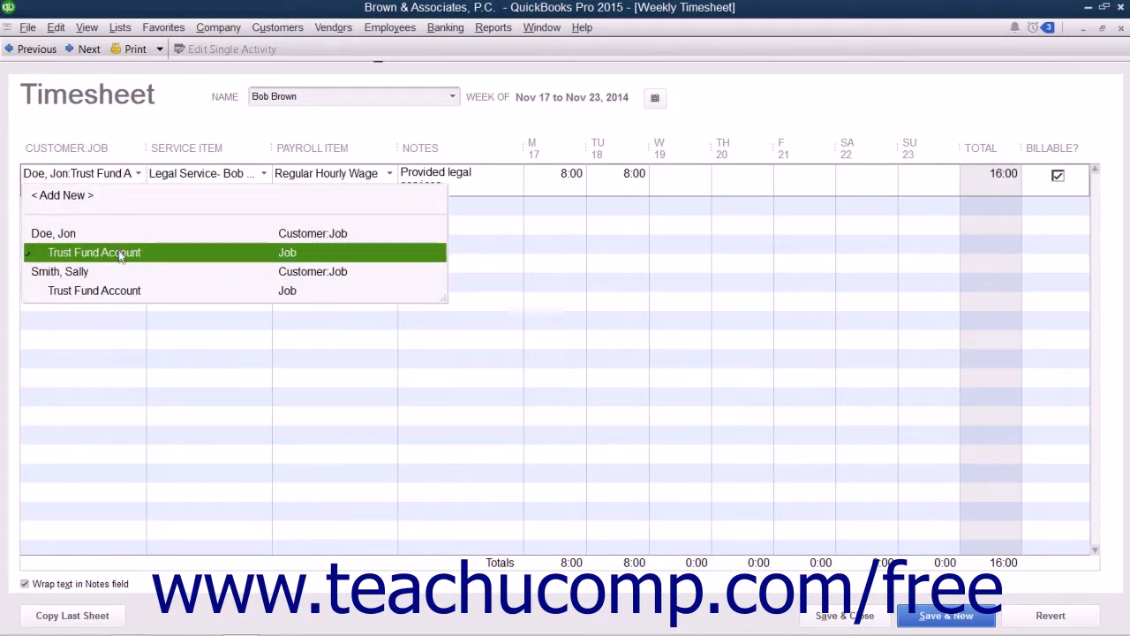
pyautogui.click(93, 252)
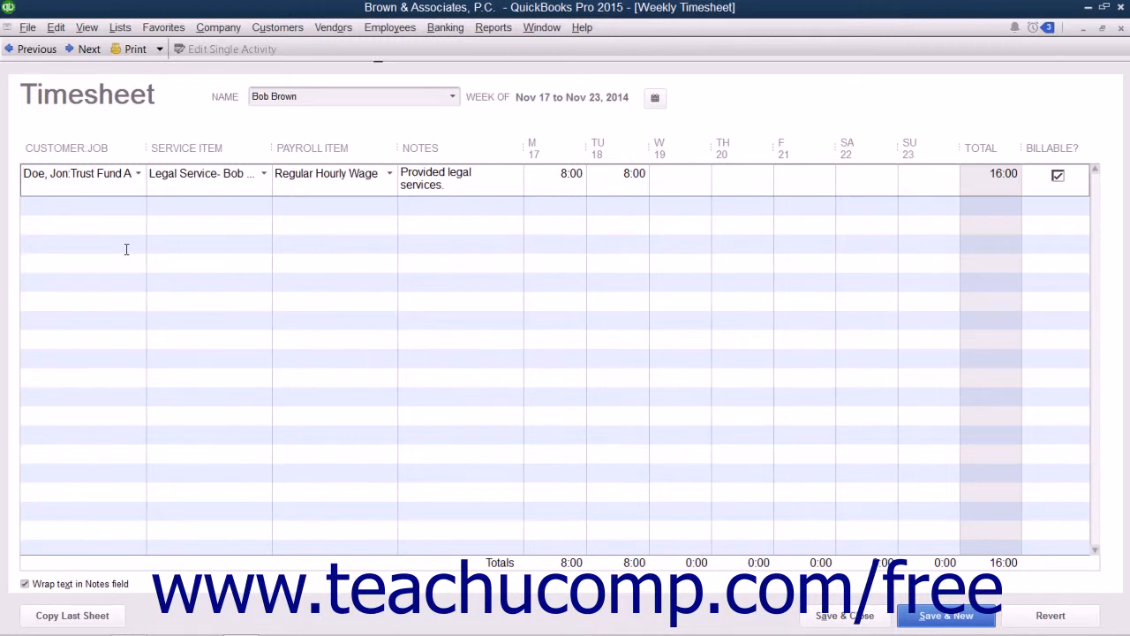
pyautogui.moveTo(249, 173)
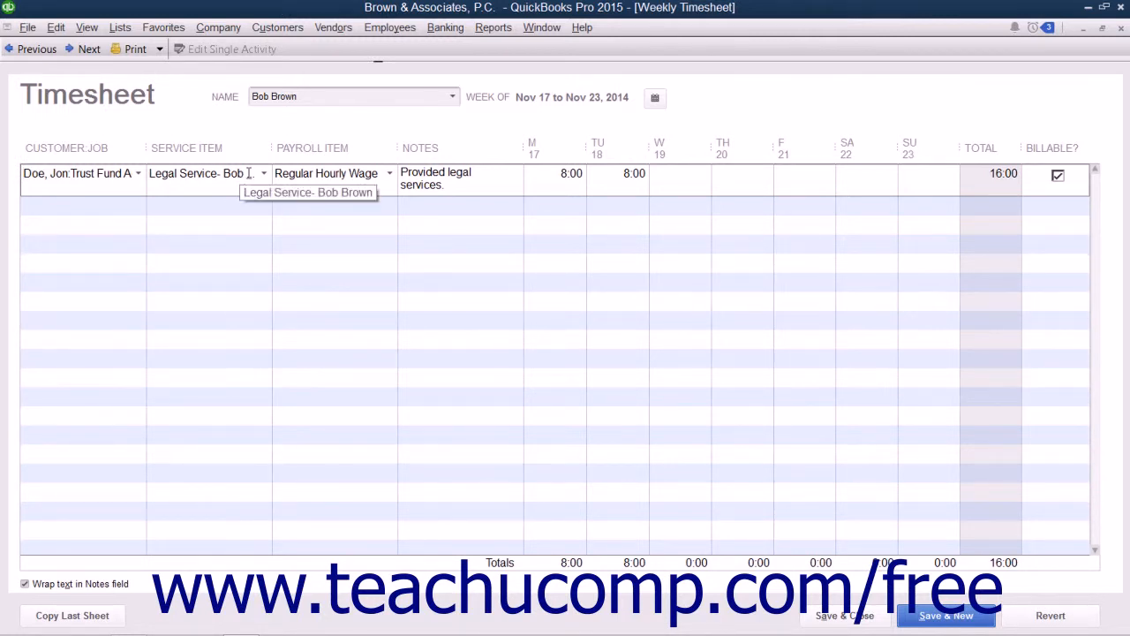
pyautogui.click(262, 172)
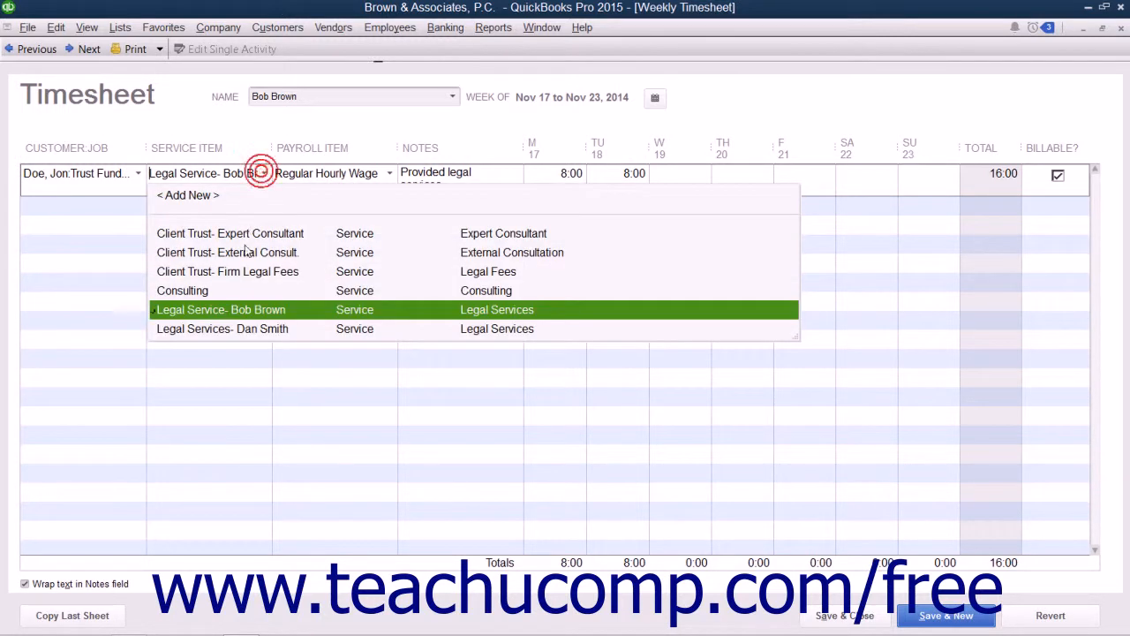
pyautogui.click(221, 309)
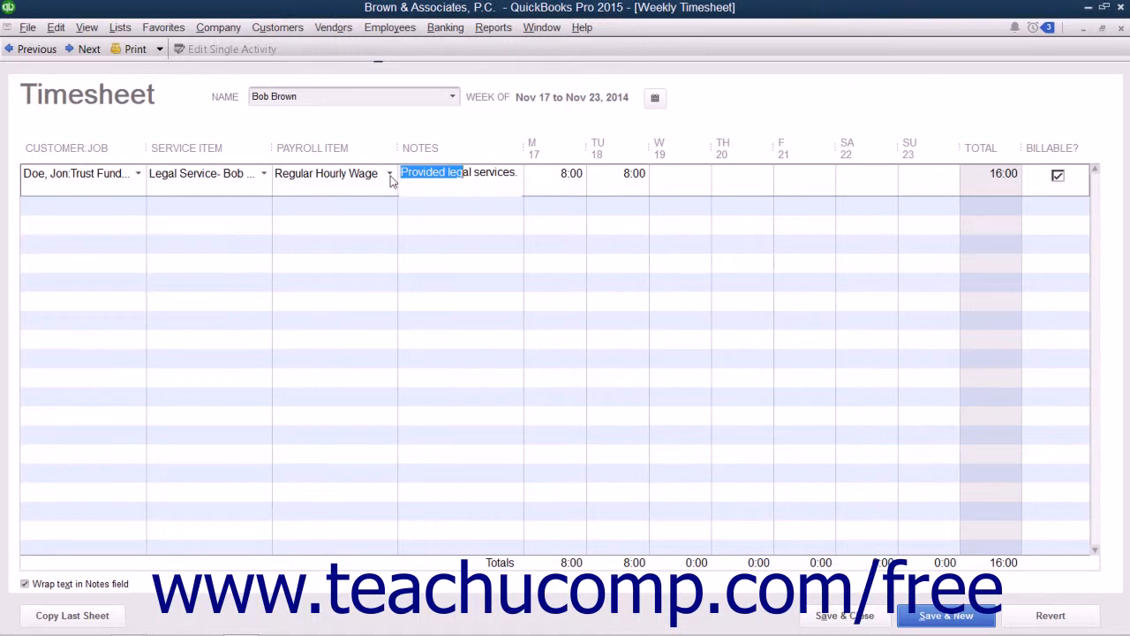
pyautogui.click(388, 173)
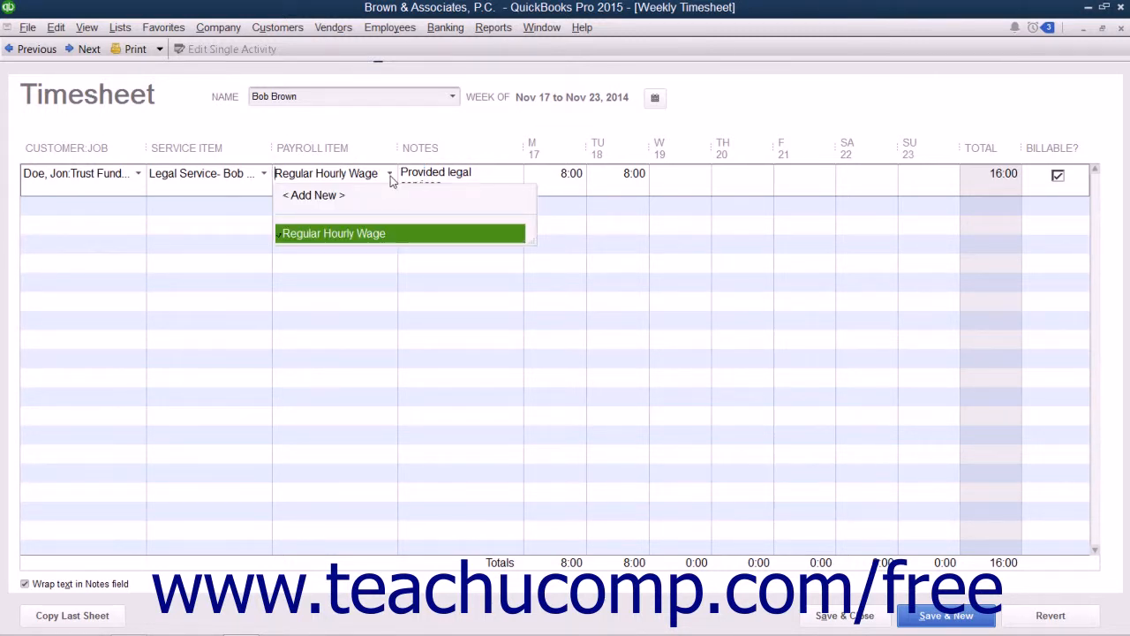
pyautogui.click(333, 233)
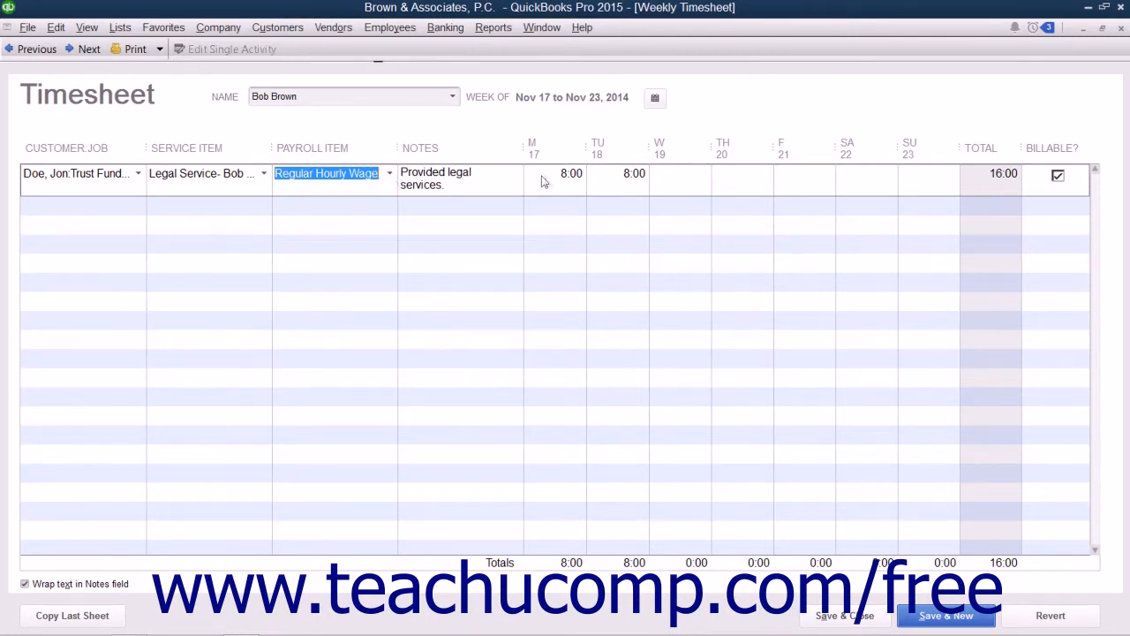
pyautogui.click(610, 174)
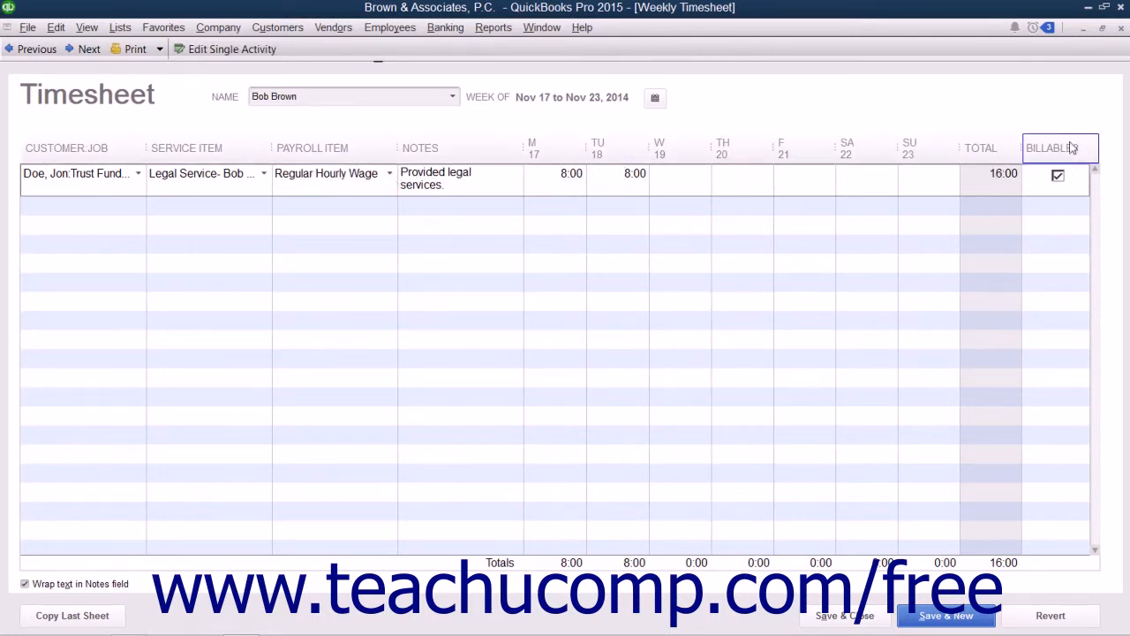
pyautogui.click(631, 173)
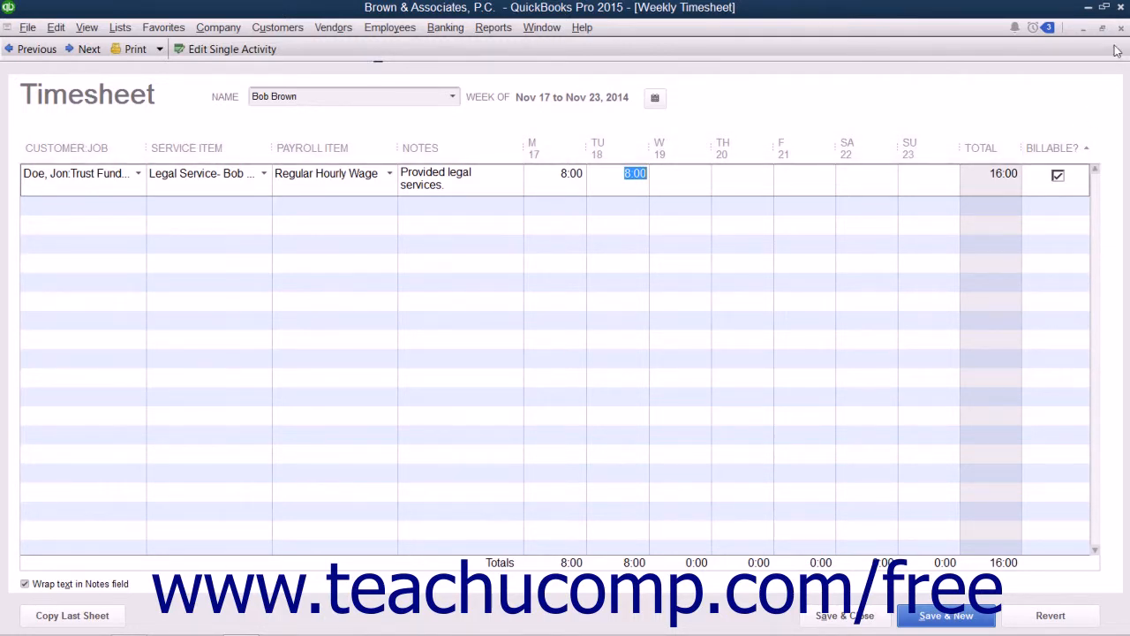
pyautogui.click(849, 616)
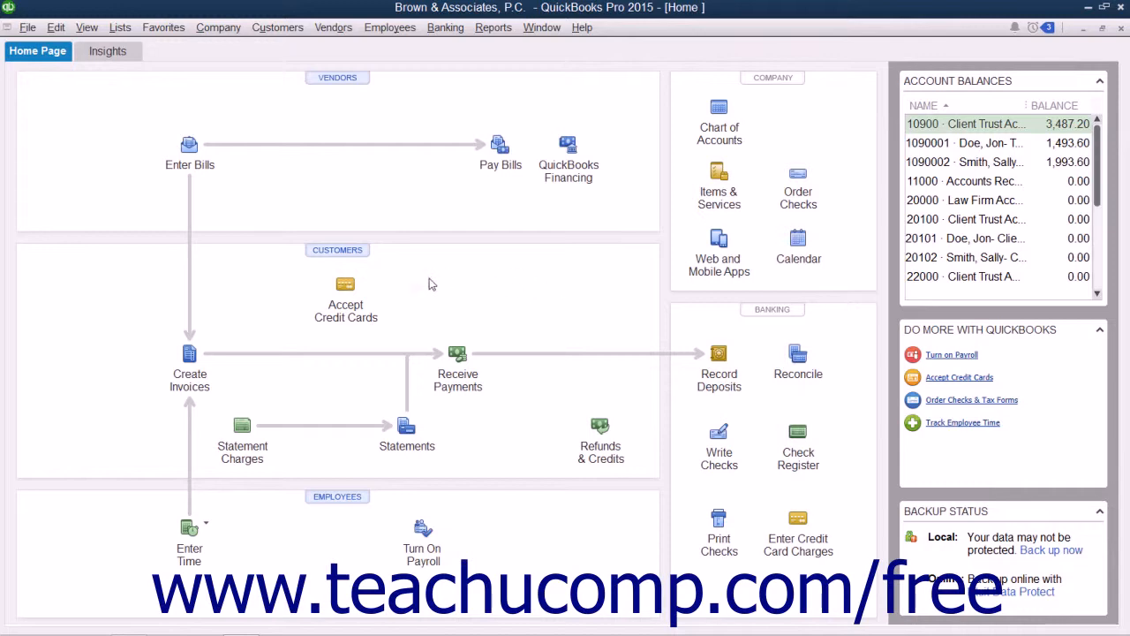
# - Start a new invoice from the Customers menu for Doe, Jon:Trust Fund Account
pyautogui.click(277, 27)
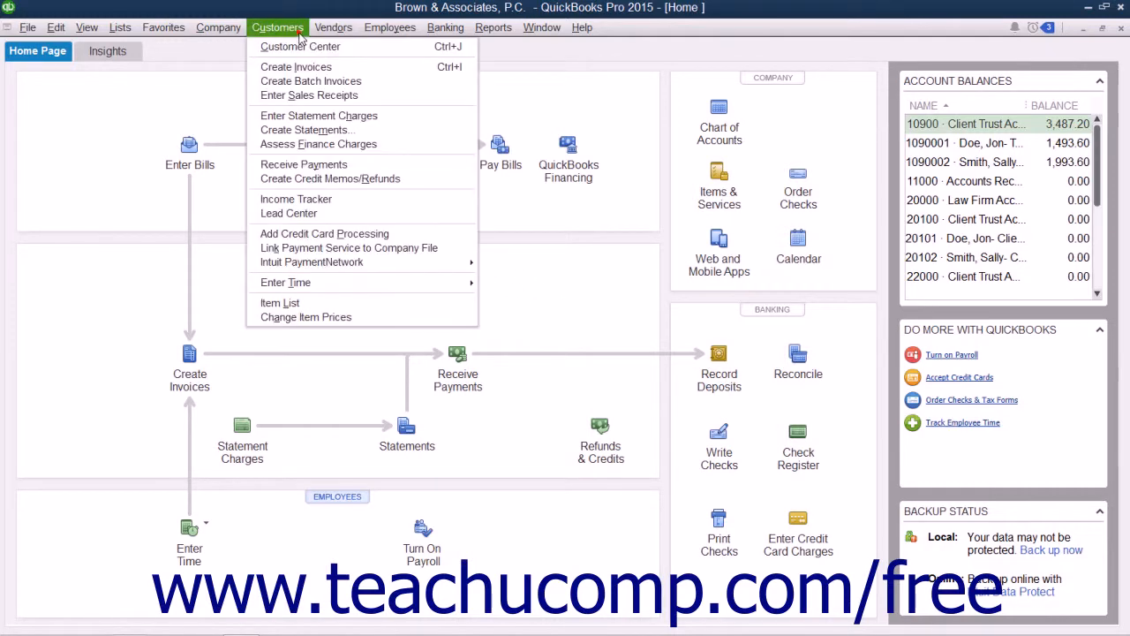
pyautogui.click(296, 67)
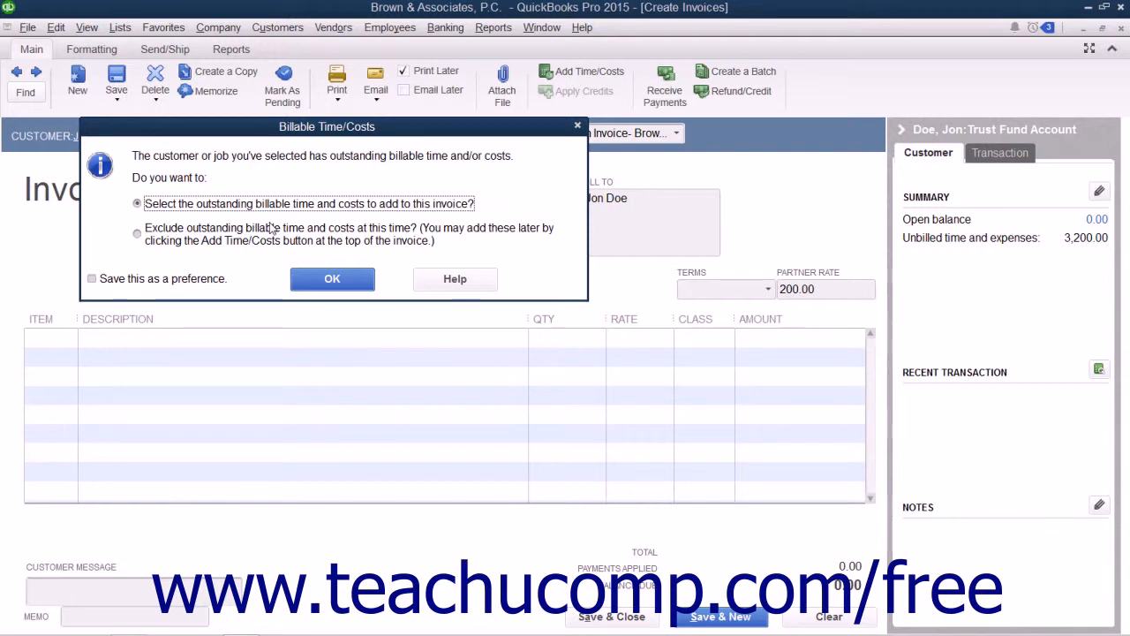
pyautogui.moveTo(399, 245)
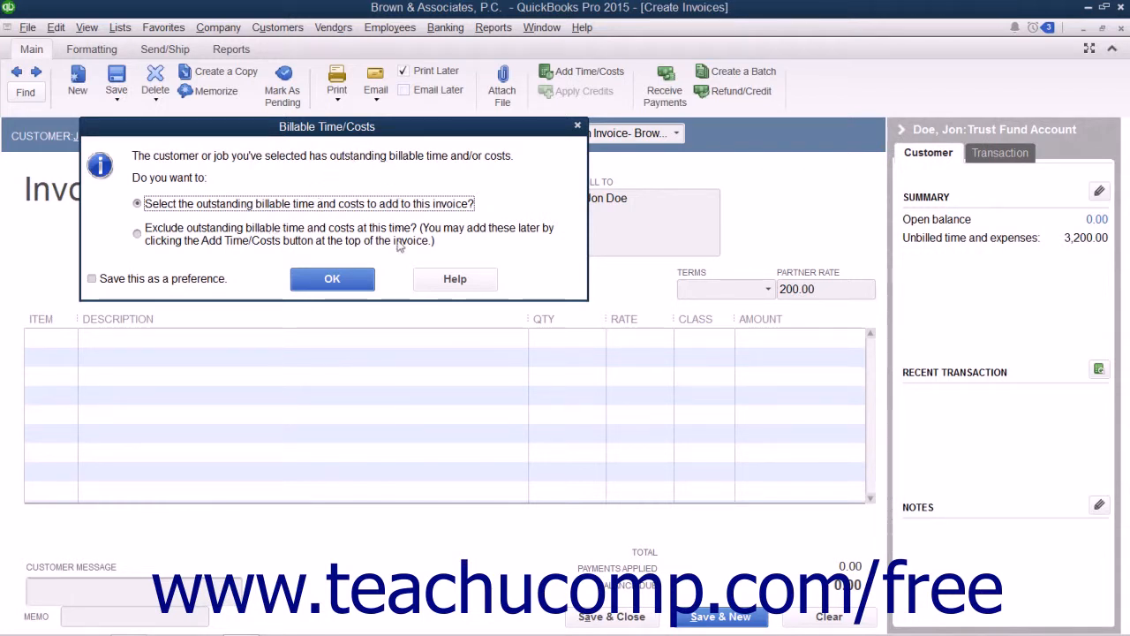
# - Add Bob Brown's 11/17/2014 and 11/18/2014 time entries to the invoice, totalling 3,200.00
pyautogui.click(332, 279)
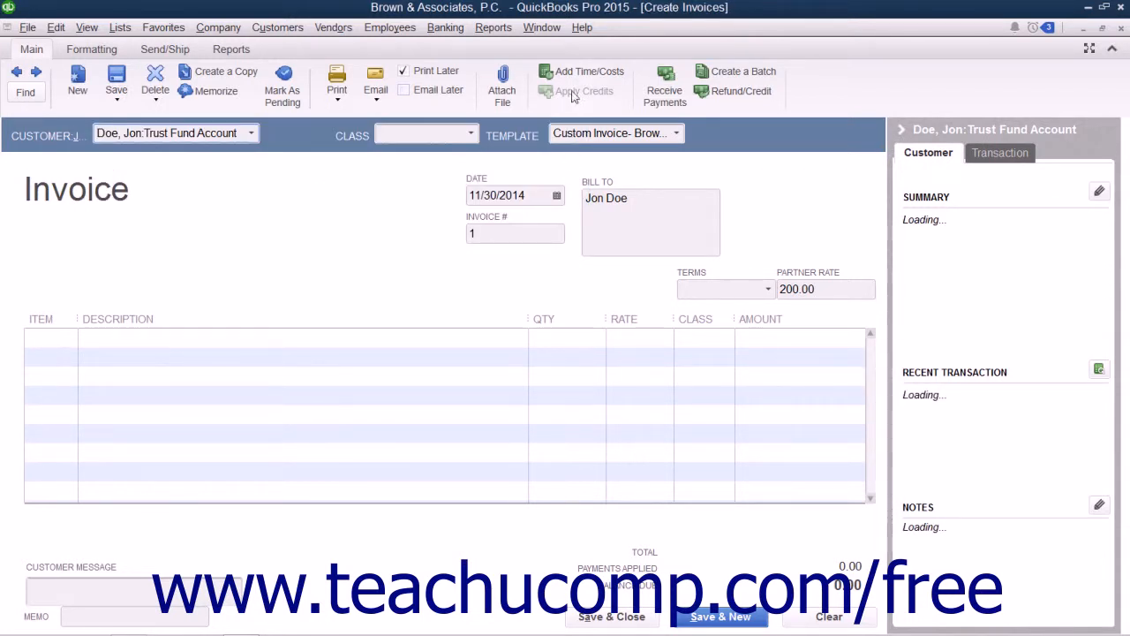
pyautogui.moveTo(585, 71)
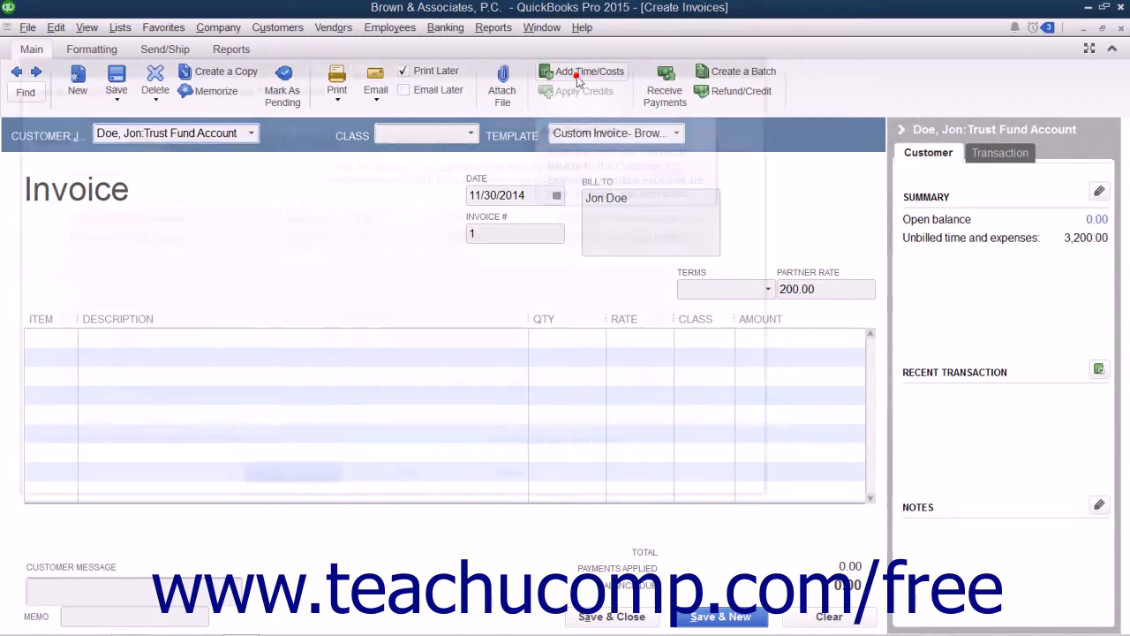
pyautogui.click(564, 71)
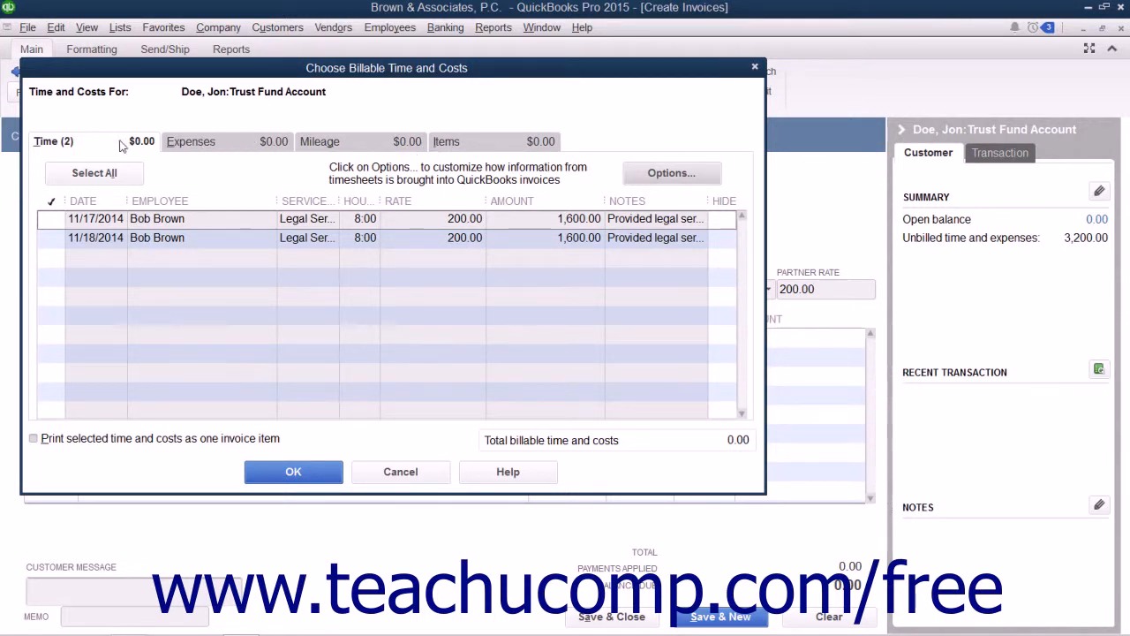
pyautogui.click(52, 219)
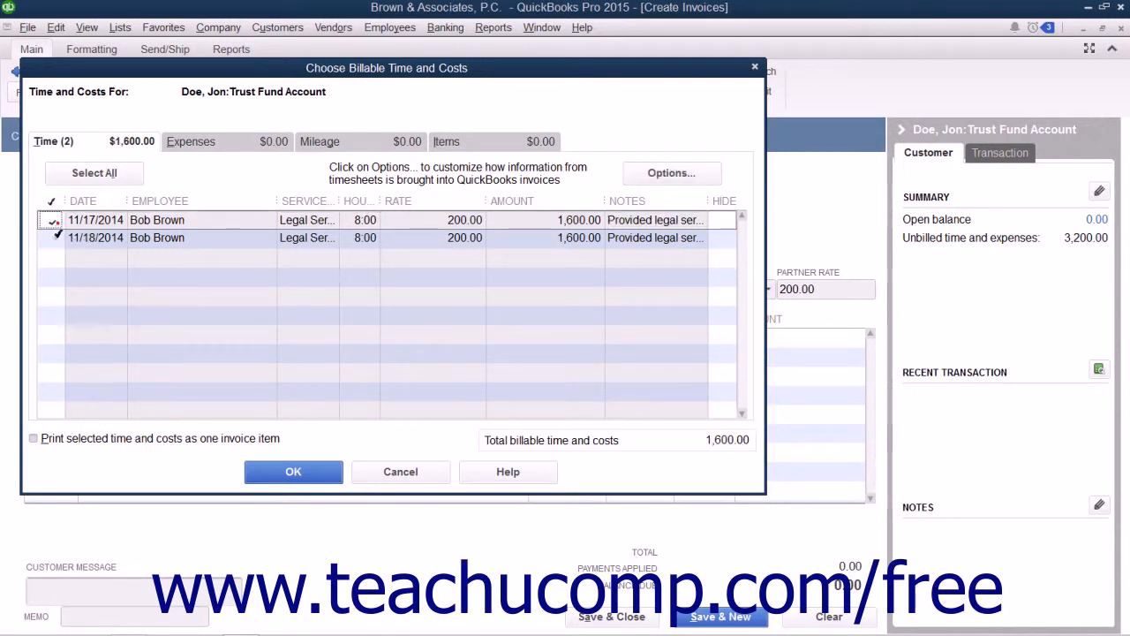
pyautogui.click(34, 438)
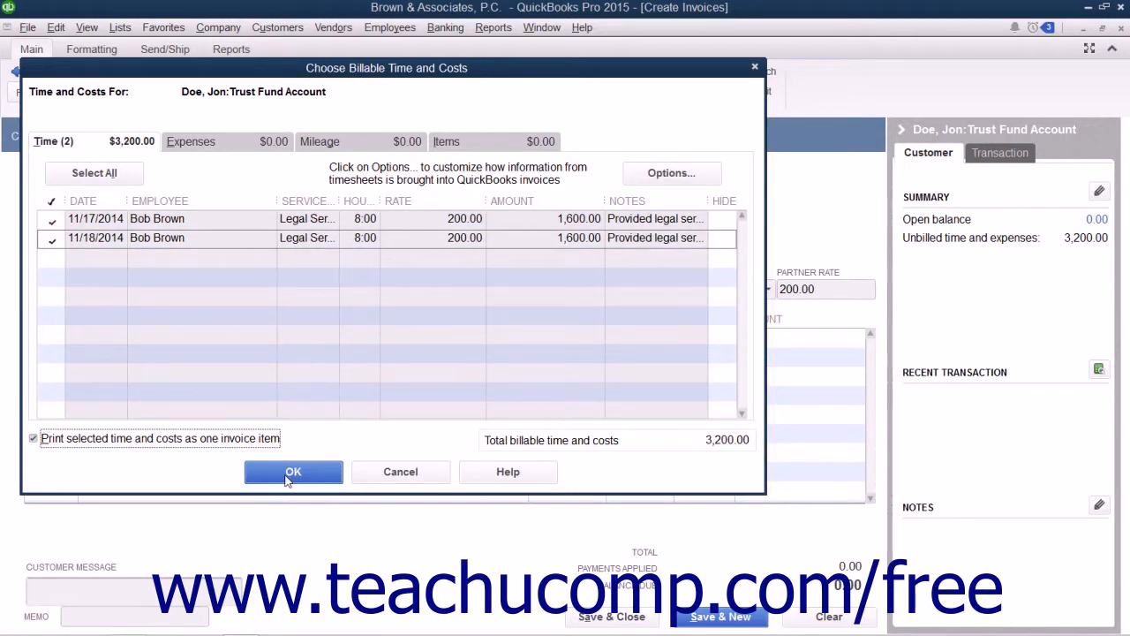
pyautogui.click(293, 472)
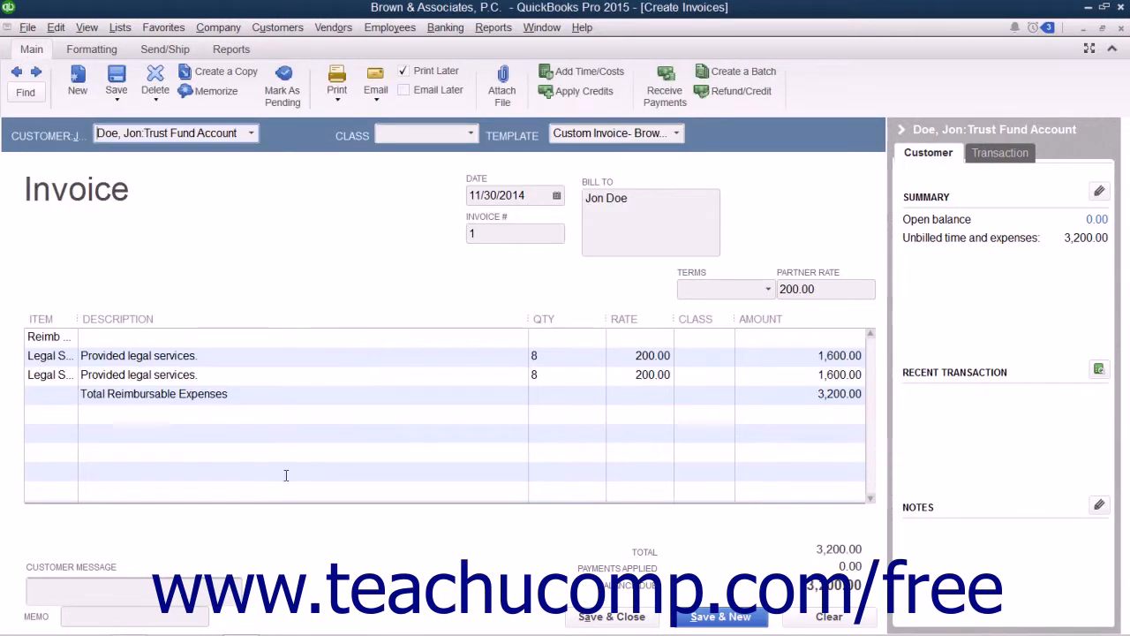